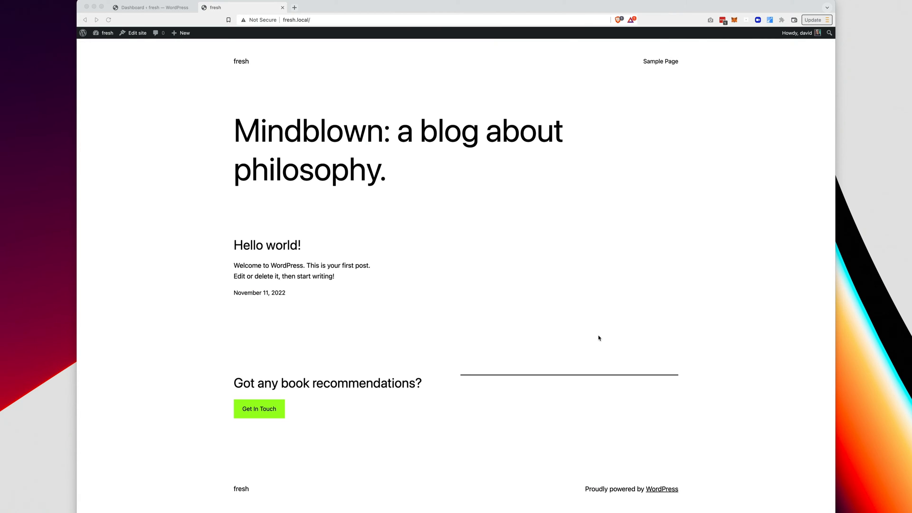
{"action": "mouse_move", "coordinate": [526, 127]}
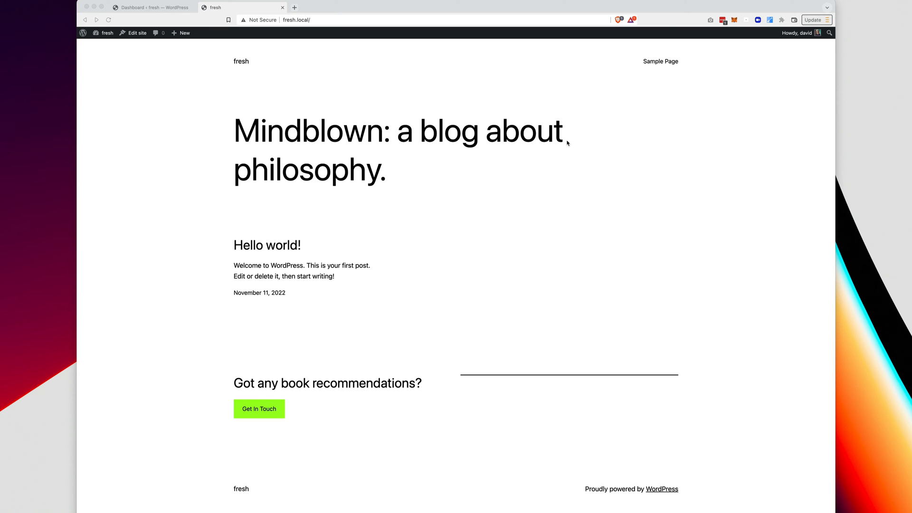
{"action": "mouse_move", "coordinate": [670, 134]}
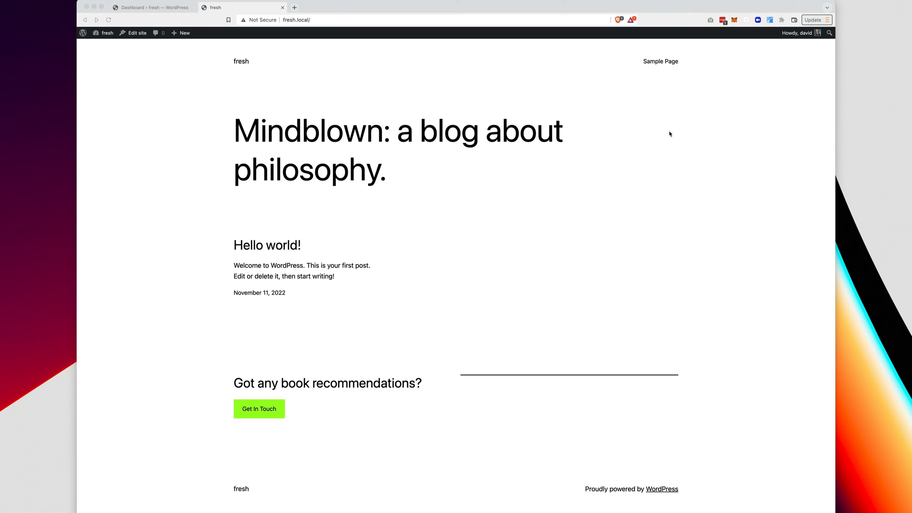
{"action": "mouse_move", "coordinate": [670, 62]}
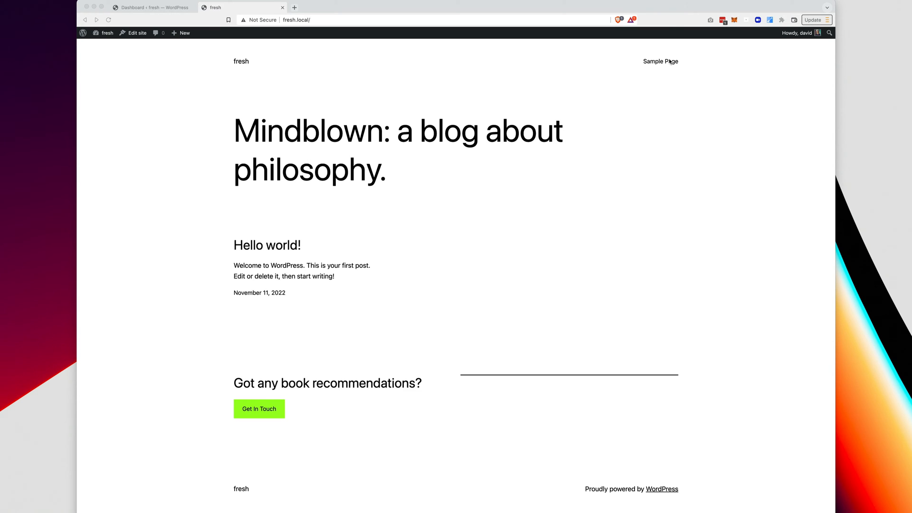
{"action": "mouse_move", "coordinate": [446, 247]}
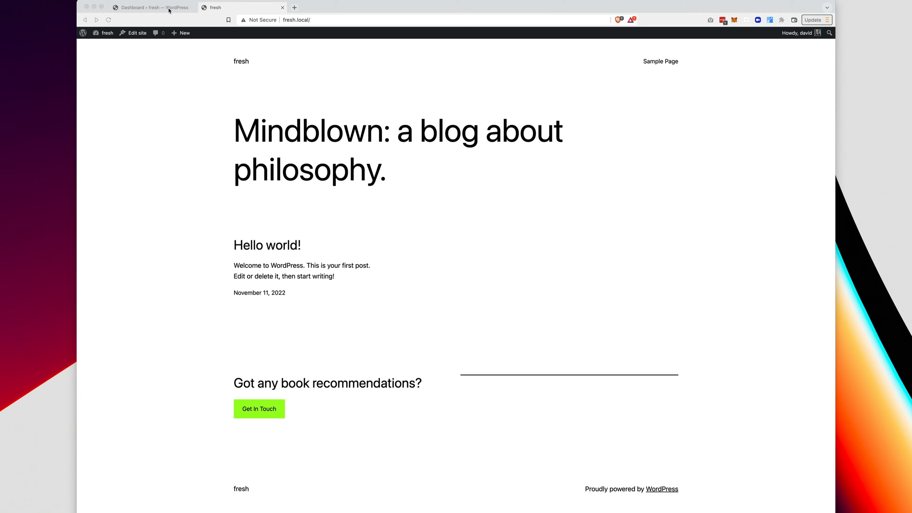
- Navigate from the dashboard through Appearance > Themes to the Add Themes upload form
{"action": "left_click", "coordinate": [152, 7]}
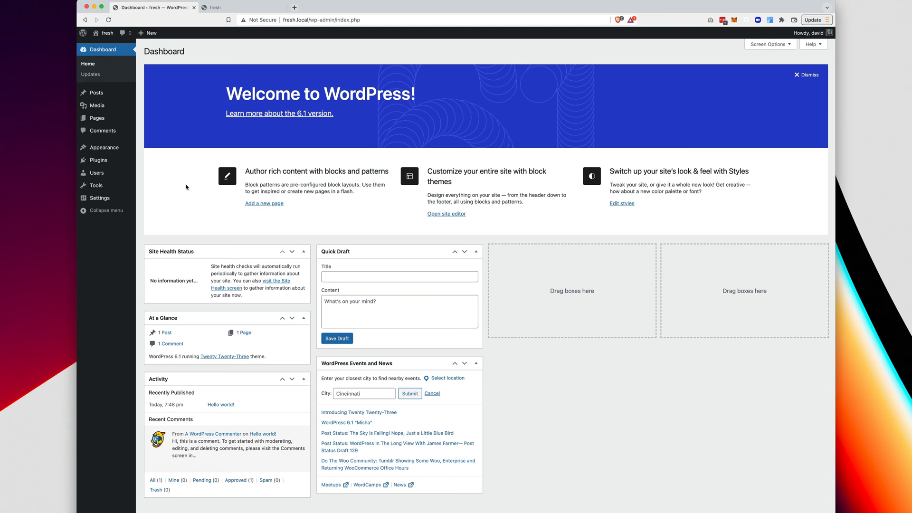
{"action": "mouse_move", "coordinate": [104, 147]}
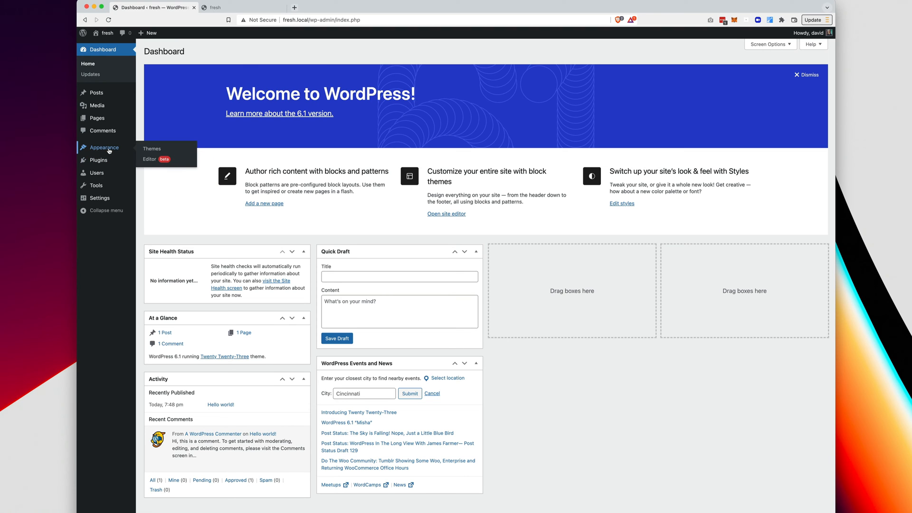
{"action": "left_click", "coordinate": [152, 148]}
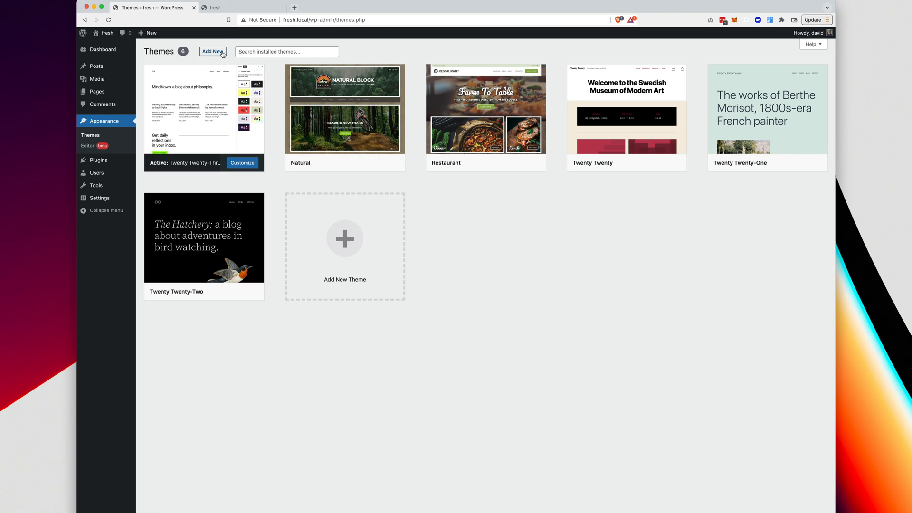
{"action": "left_click", "coordinate": [212, 51]}
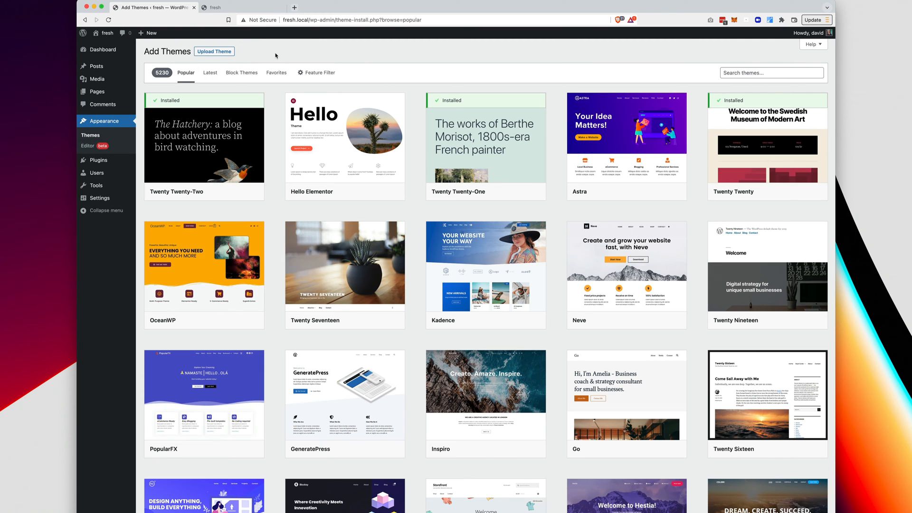
{"action": "left_click", "coordinate": [214, 51]}
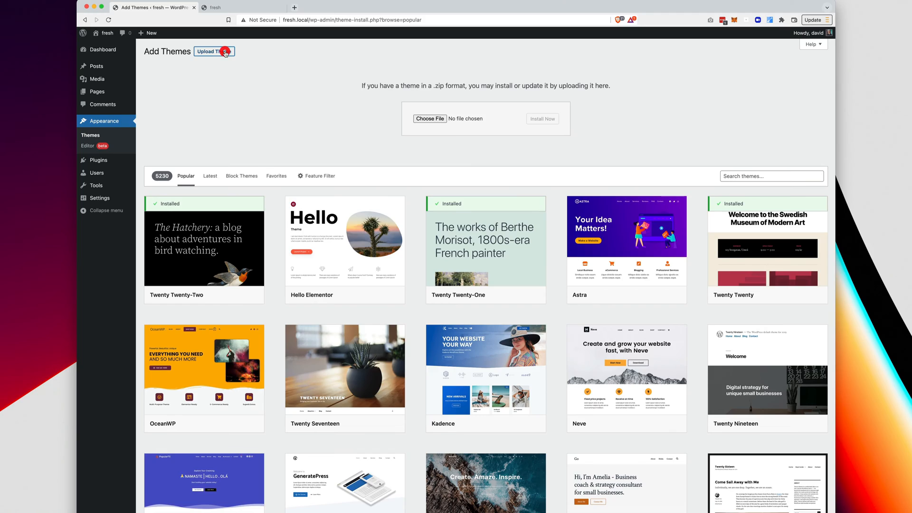
{"action": "mouse_move", "coordinate": [428, 119]}
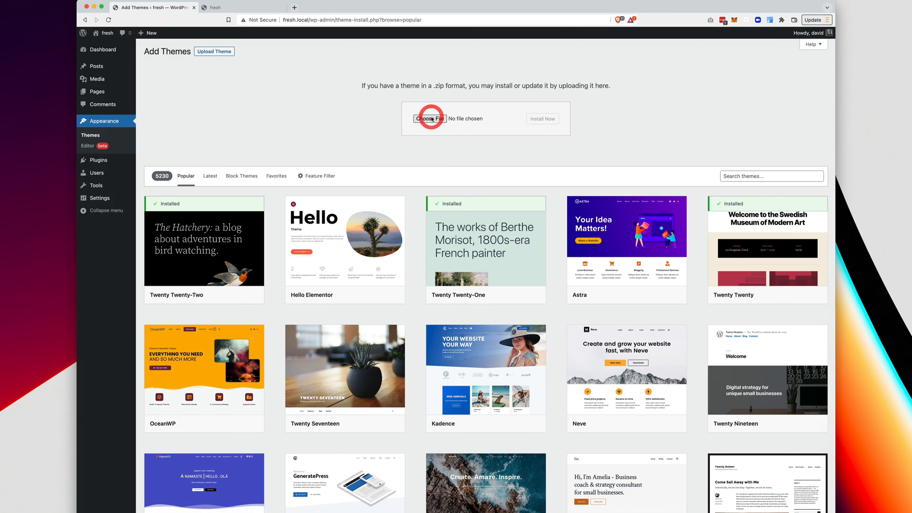
- Upload organic-stax.zip and install the Organic STAX theme
{"action": "left_click", "coordinate": [429, 118]}
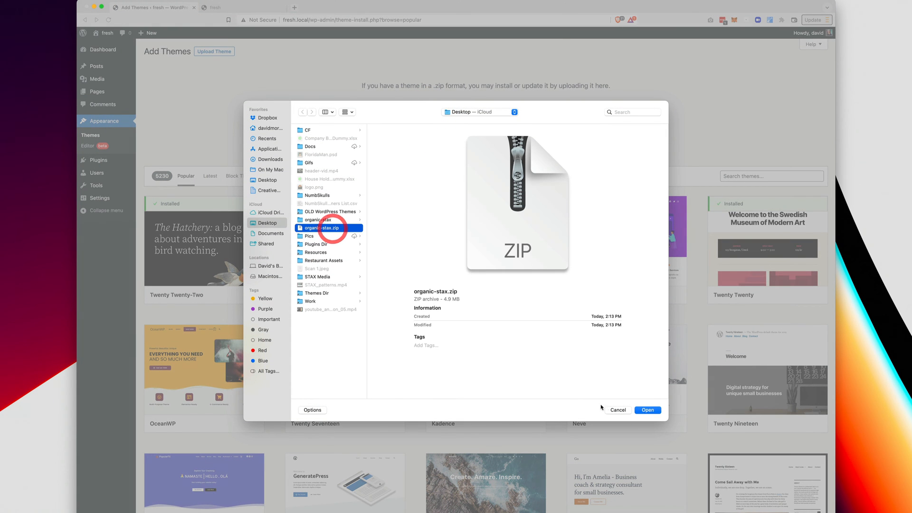
{"action": "left_click", "coordinate": [646, 411]}
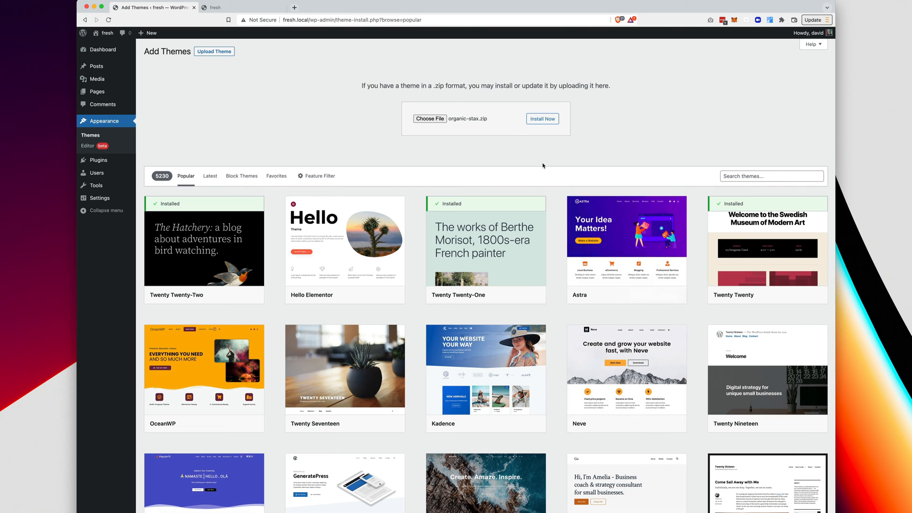
{"action": "mouse_move", "coordinate": [493, 123]}
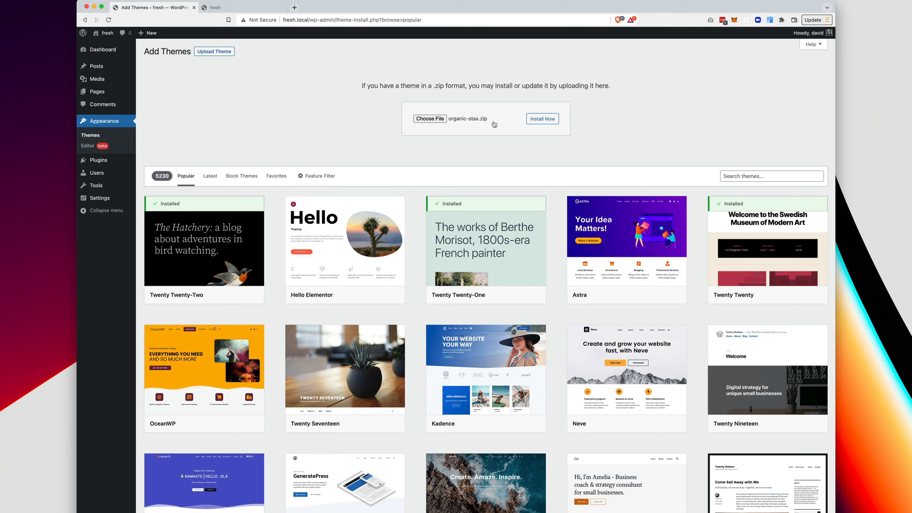
{"action": "mouse_move", "coordinate": [481, 137]}
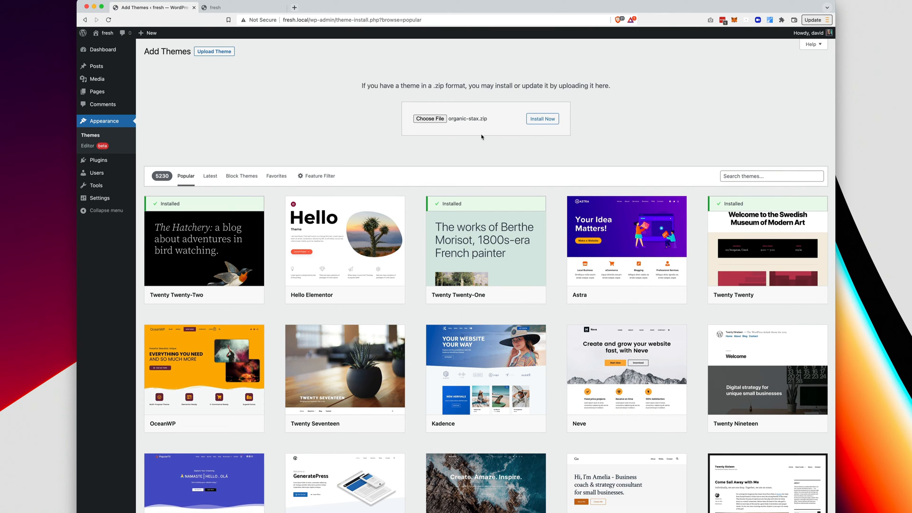
{"action": "mouse_move", "coordinate": [489, 132]}
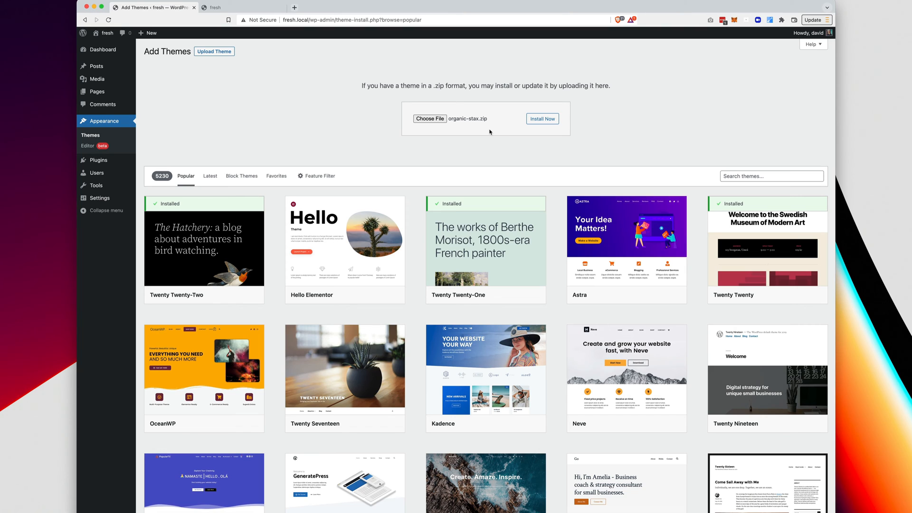
{"action": "mouse_move", "coordinate": [570, 125]}
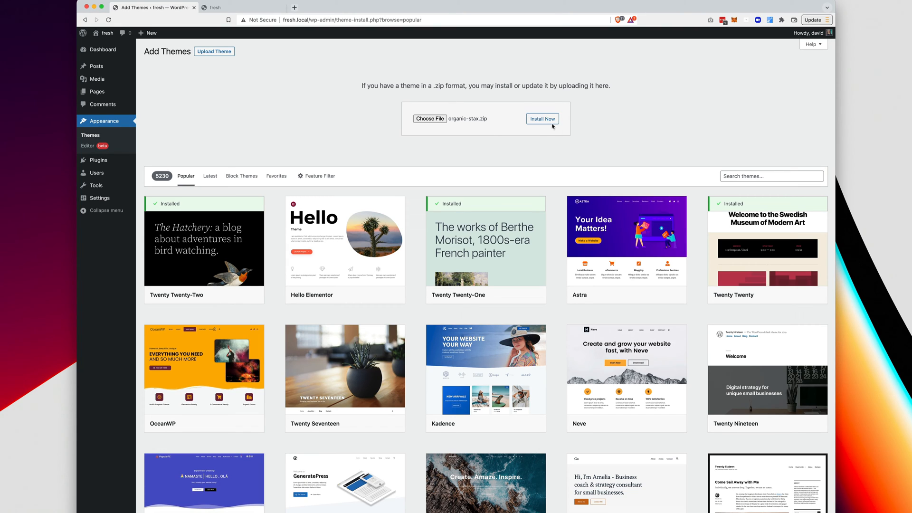
{"action": "left_click", "coordinate": [543, 119]}
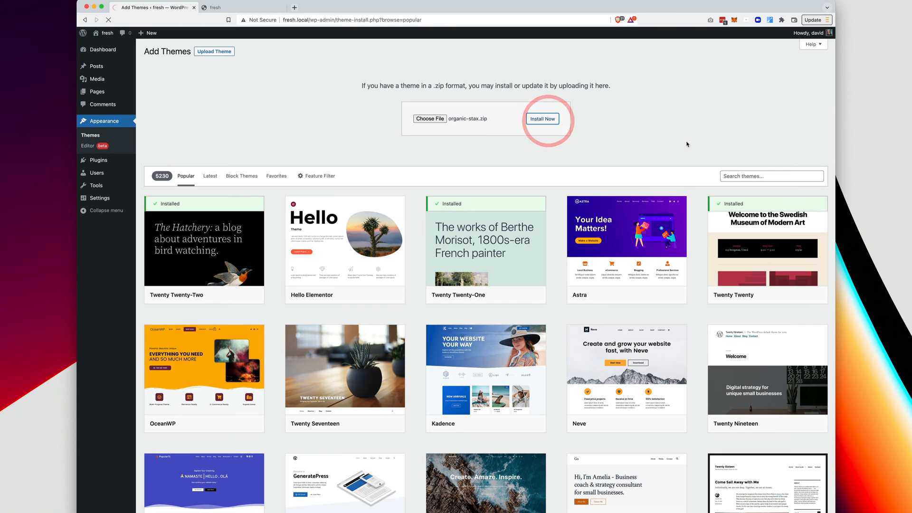
{"action": "left_click", "coordinate": [542, 118]}
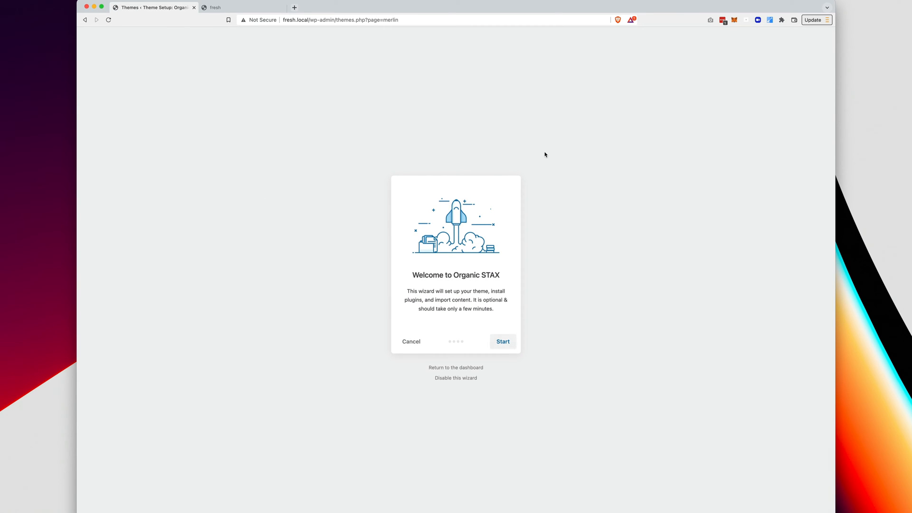
- Start the Organic STAX setup wizard, activate the licence key and continue to Install Plugins
{"action": "left_click", "coordinate": [502, 341]}
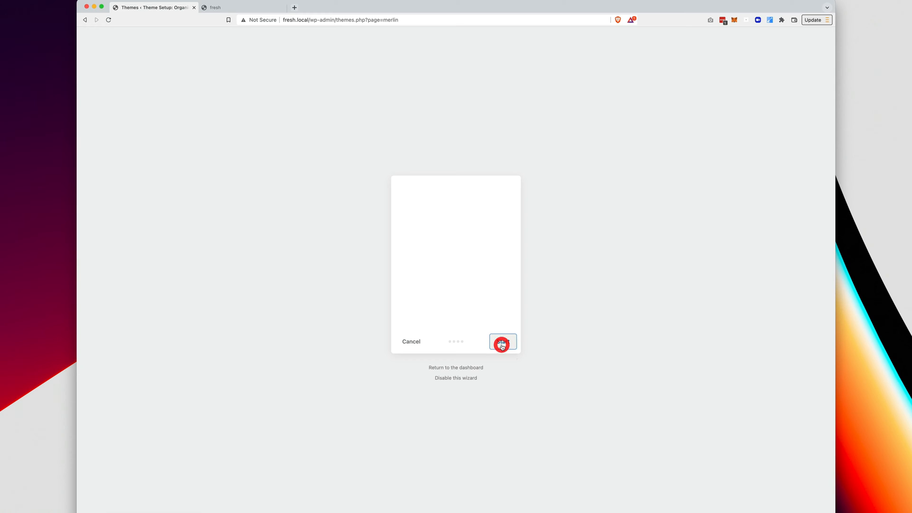
{"action": "left_click", "coordinate": [502, 341]}
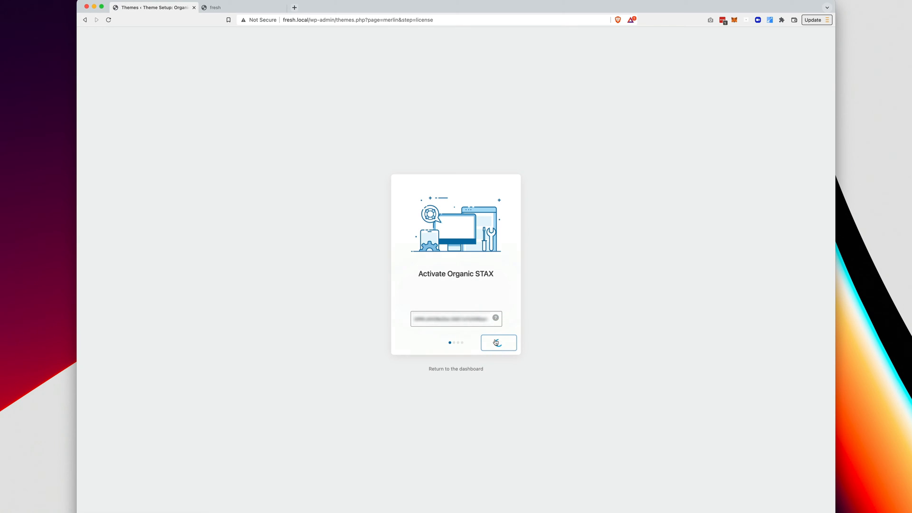
{"action": "left_click", "coordinate": [497, 342]}
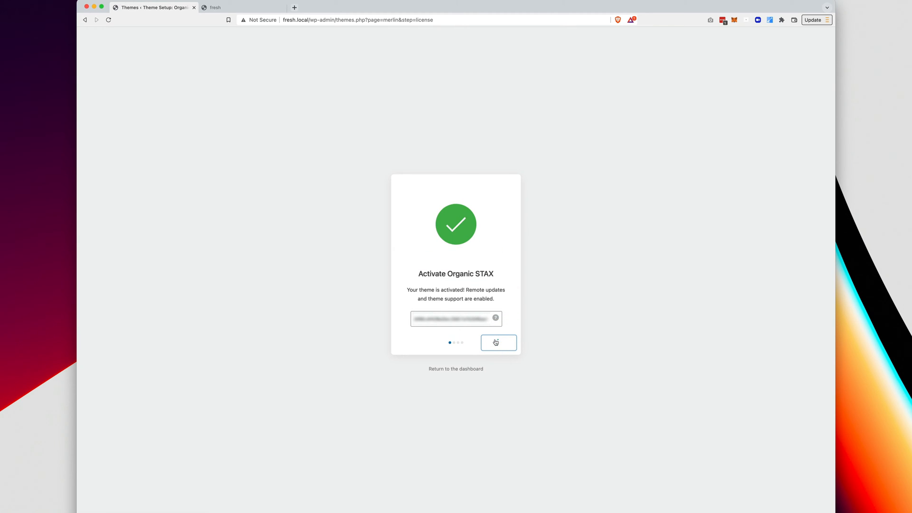
{"action": "left_click", "coordinate": [498, 342]}
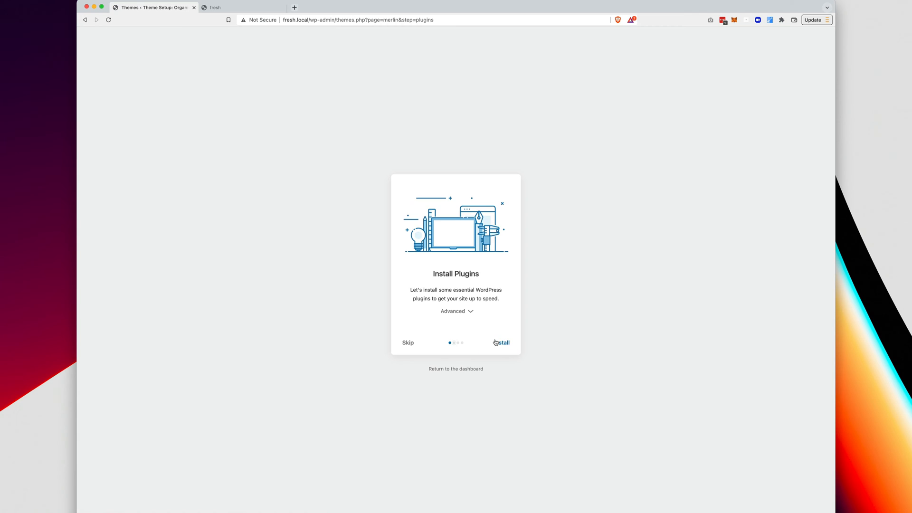
- Install Organic Blocks, Jetpack, WooCommerce and WooCommerce Blocks with all plugins kept checked
{"action": "left_click", "coordinate": [457, 311]}
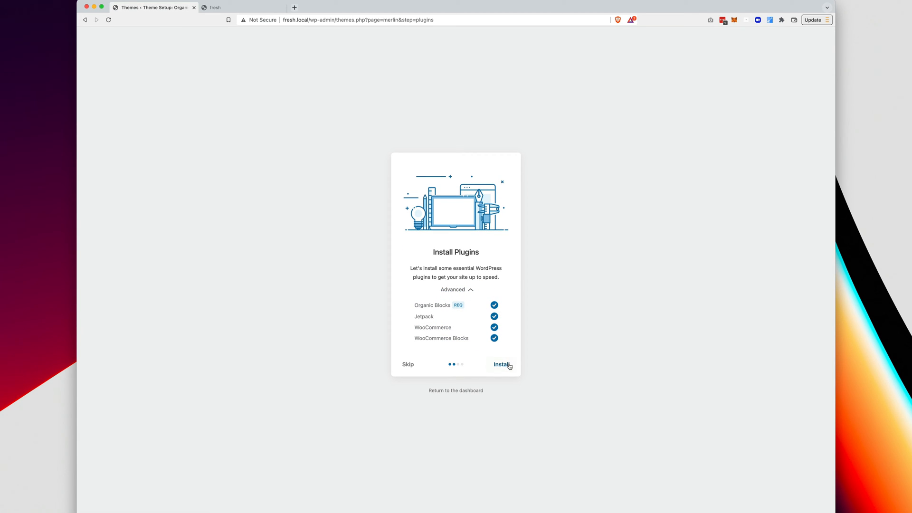
{"action": "left_click", "coordinate": [500, 363]}
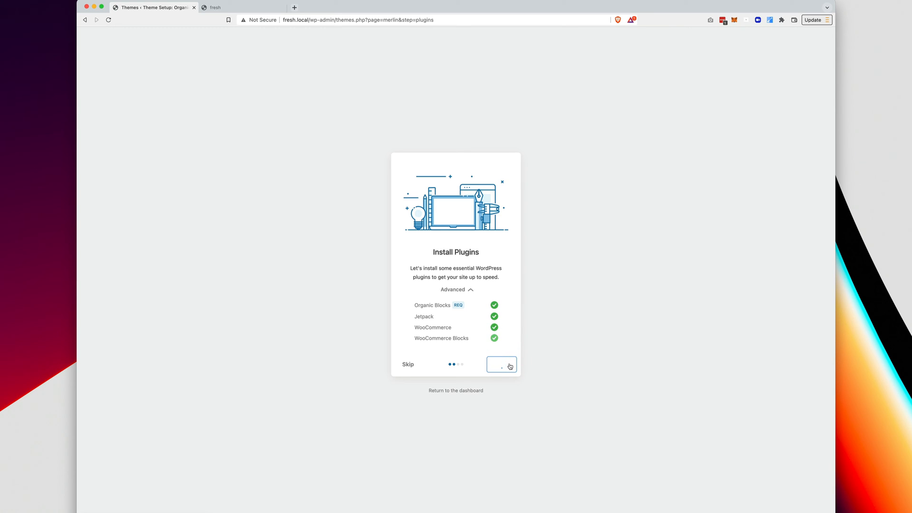
{"action": "left_click", "coordinate": [501, 364]}
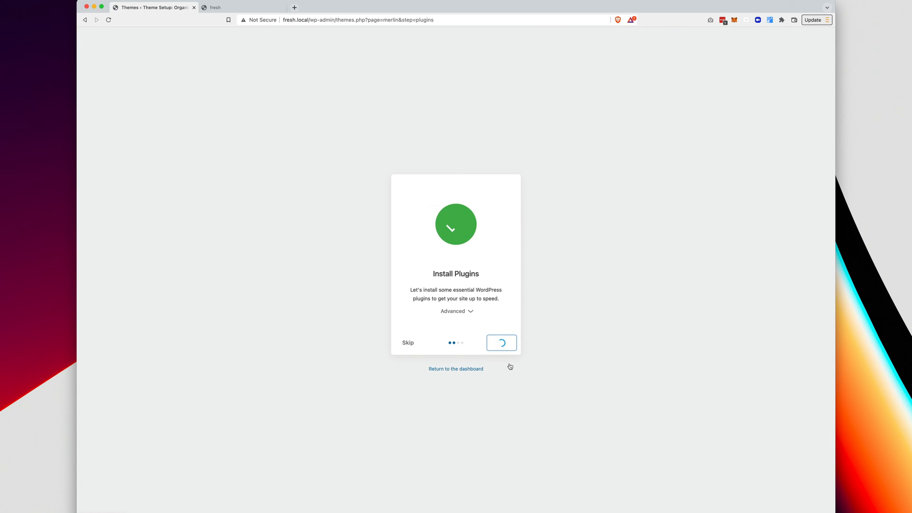
{"action": "left_click", "coordinate": [501, 343]}
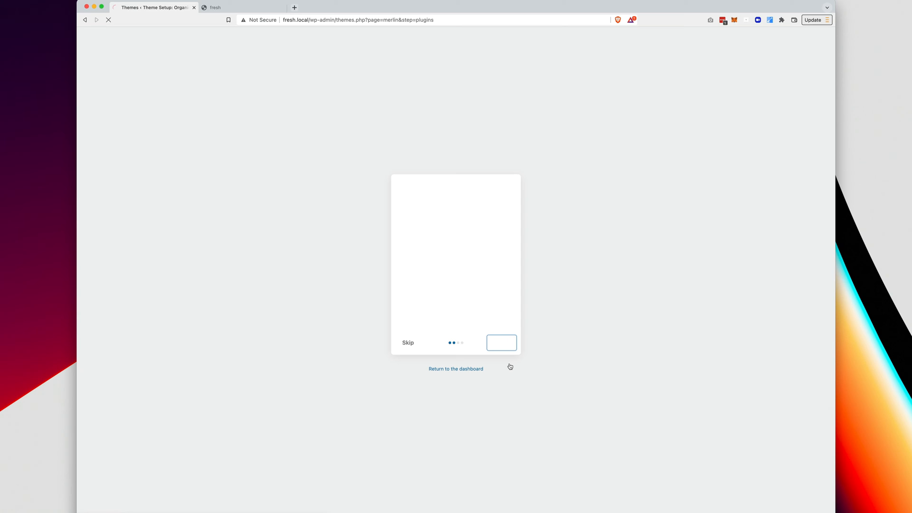
- Import the demo content to 100% and reach the wizard's All done screen
{"action": "left_click", "coordinate": [500, 343]}
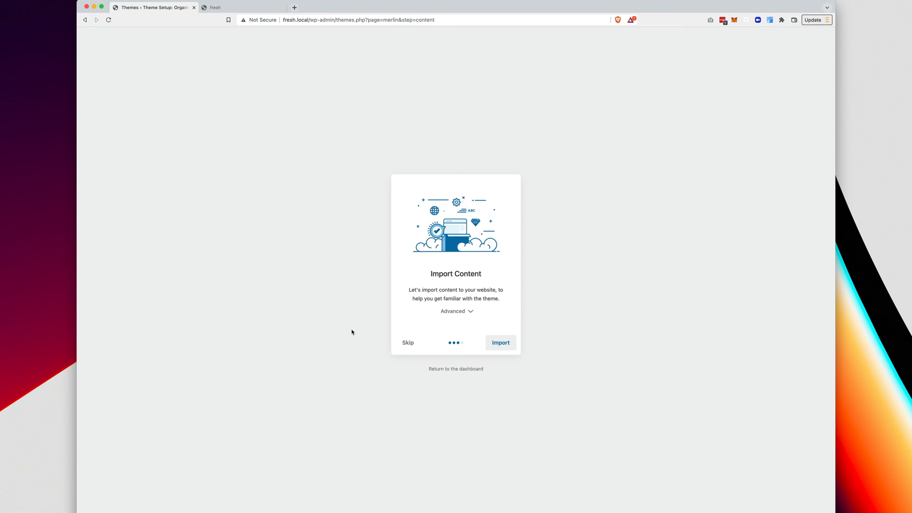
{"action": "left_click", "coordinate": [500, 342]}
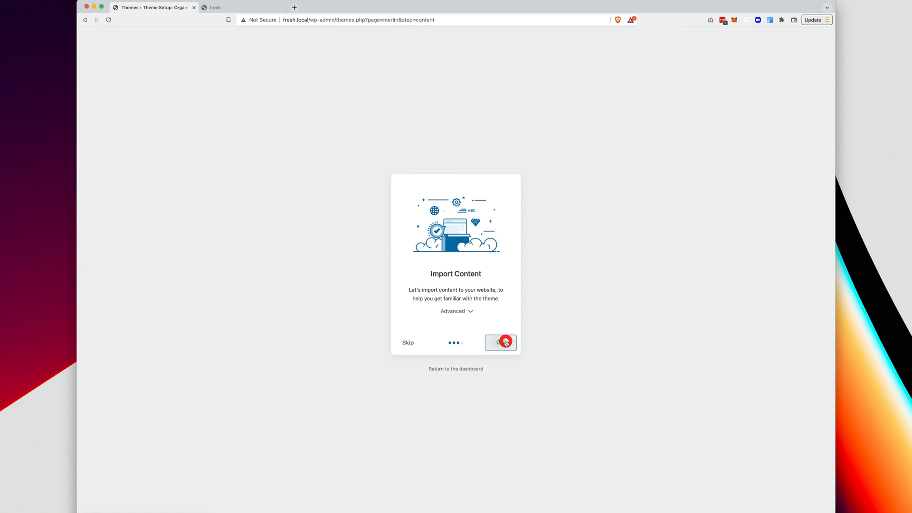
{"action": "left_click", "coordinate": [500, 342]}
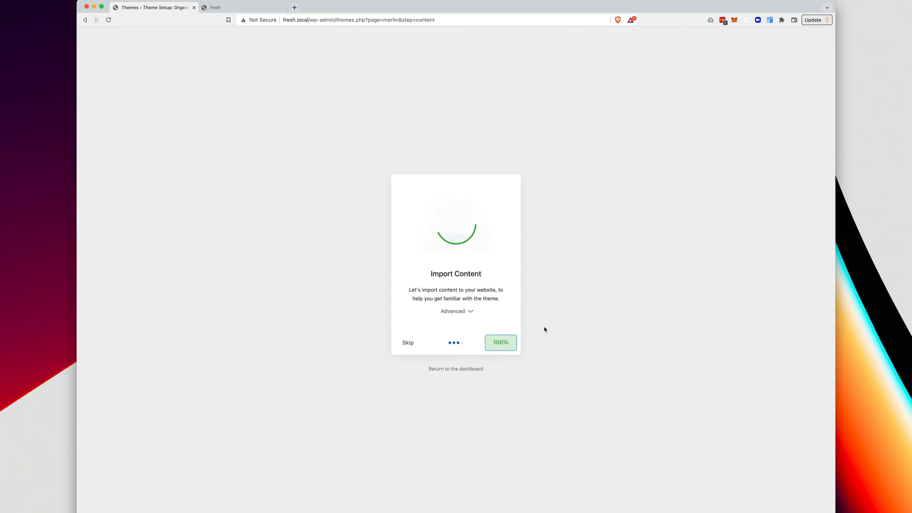
{"action": "left_click", "coordinate": [500, 342]}
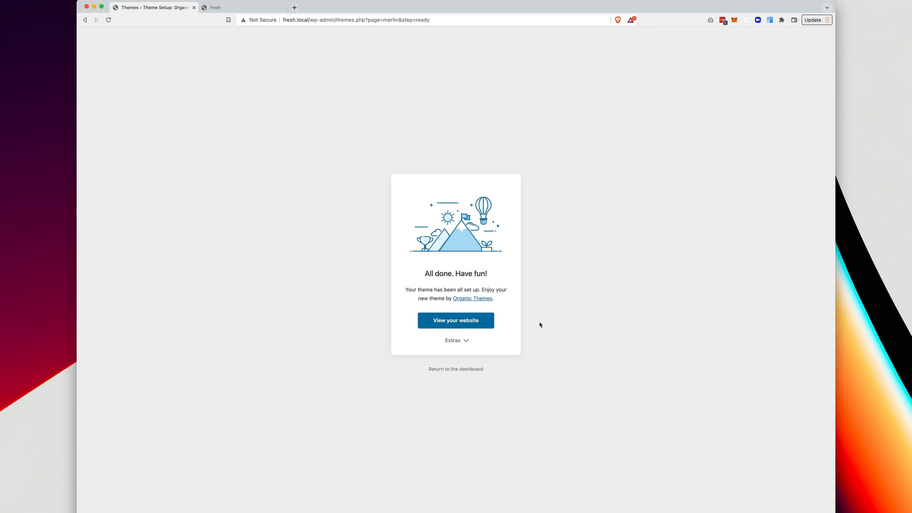
{"action": "left_click", "coordinate": [455, 320]}
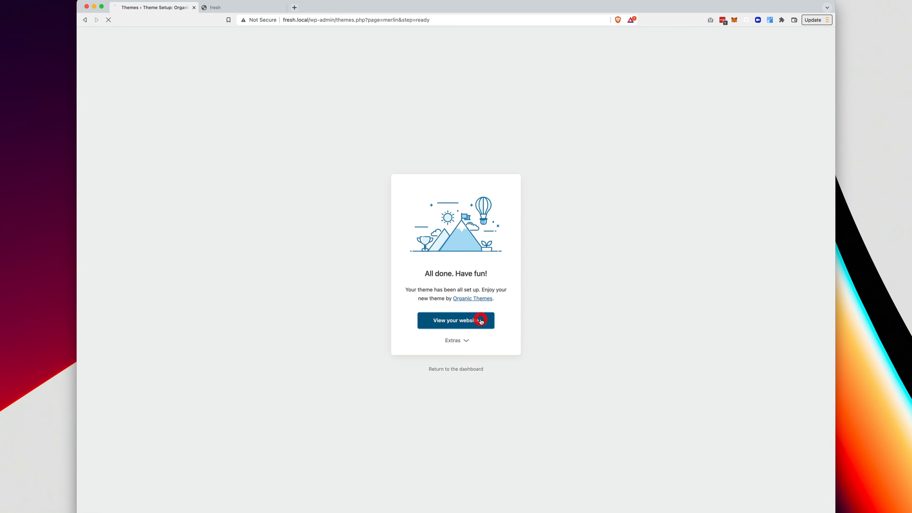
- View and scroll through the new STAX homepage, then return to the admin dashboard
{"action": "left_click", "coordinate": [455, 320]}
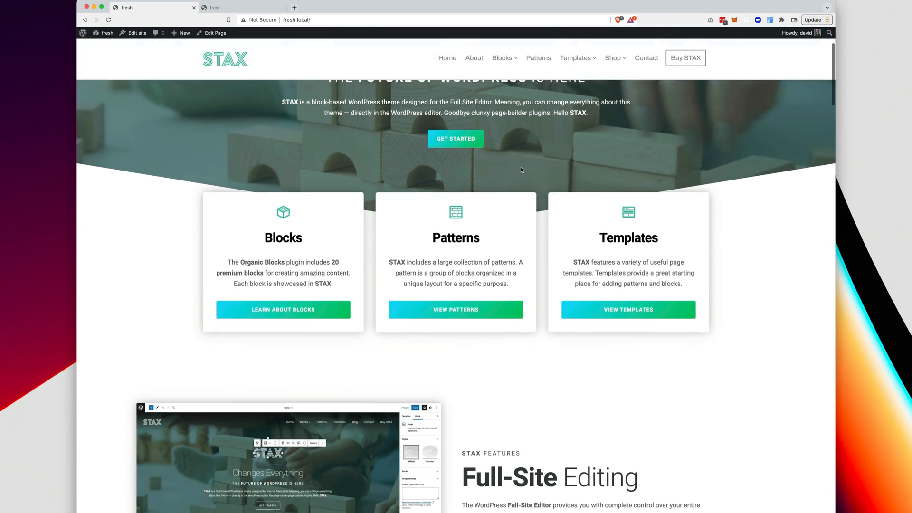
{"action": "scroll", "scroll_direction": "down", "scroll_amount": 3}
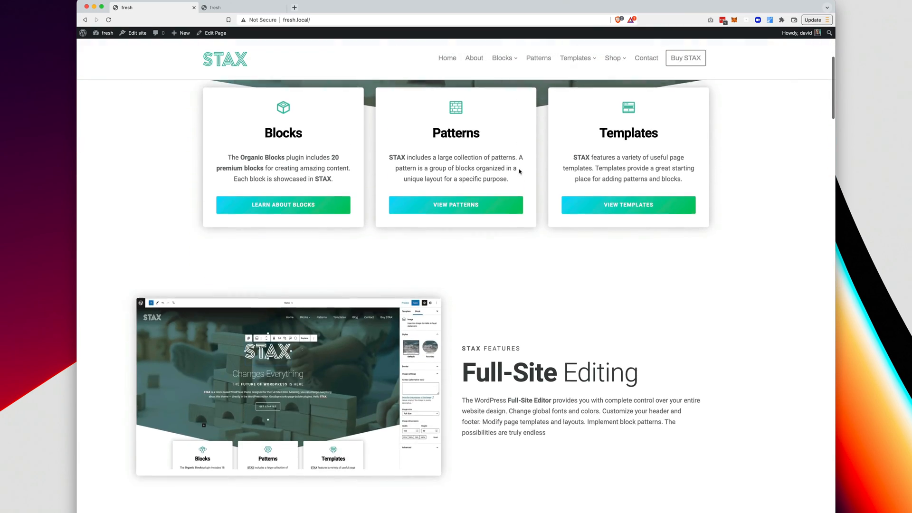
{"action": "scroll", "scroll_direction": "down", "scroll_amount": 3}
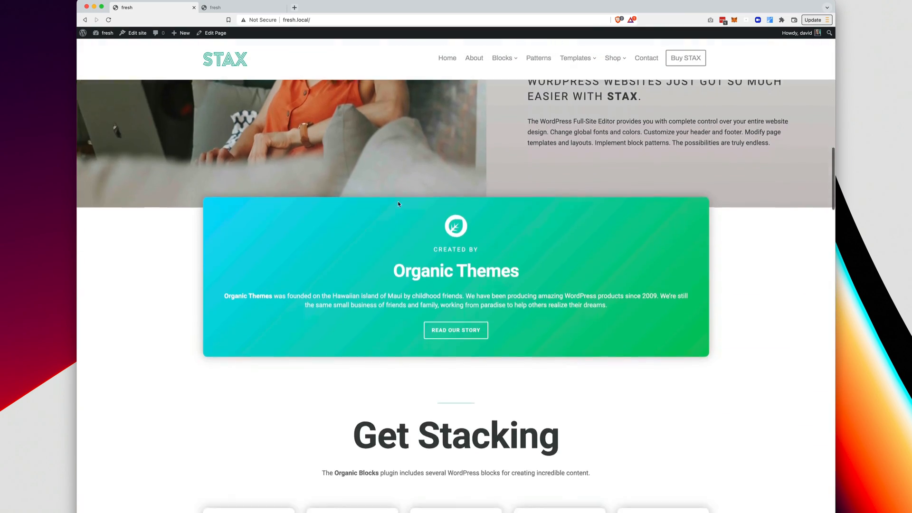
{"action": "scroll", "scroll_direction": "down", "scroll_amount": 3}
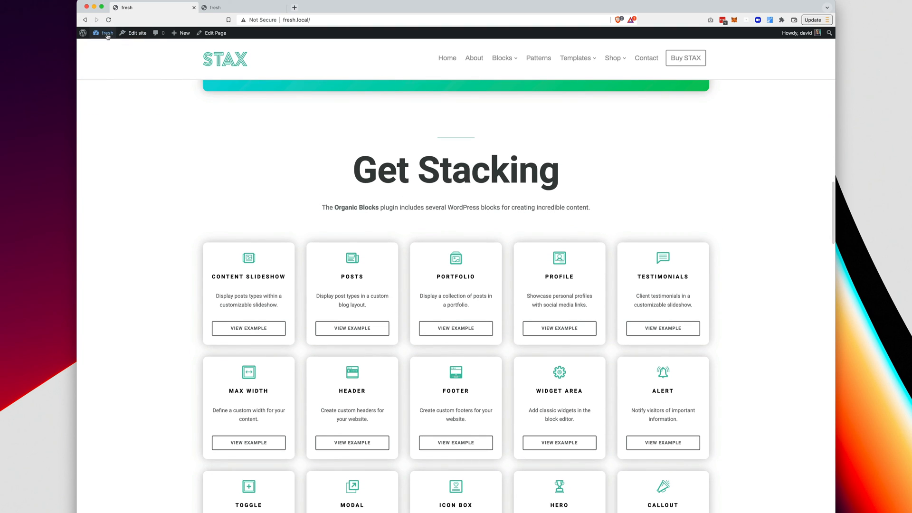
{"action": "left_click", "coordinate": [103, 32]}
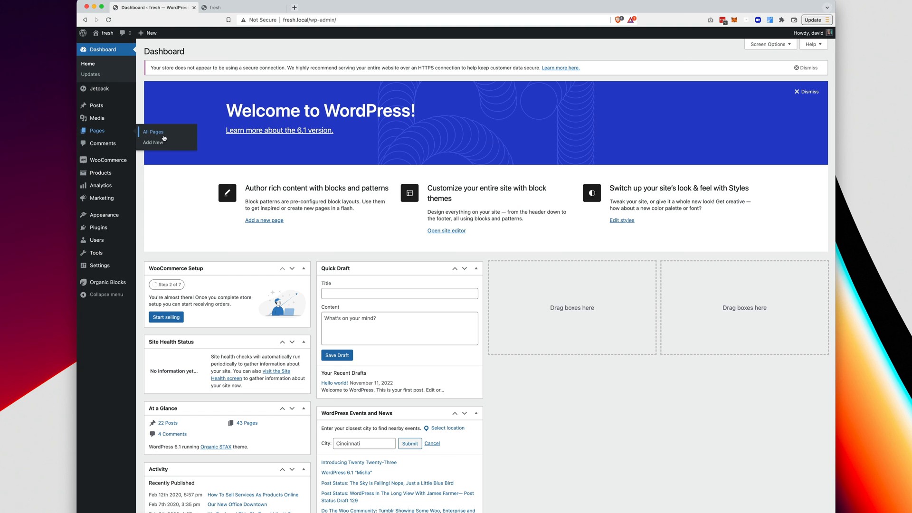
- From Pages > All Pages, go to the list's second page and edit Home — Front Page
{"action": "left_click", "coordinate": [153, 131]}
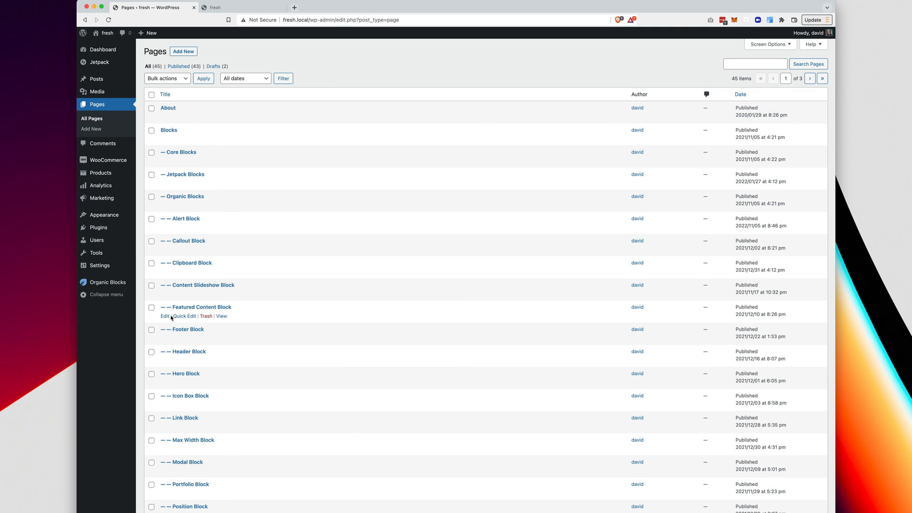
{"action": "scroll", "scroll_direction": "down", "scroll_amount": 3}
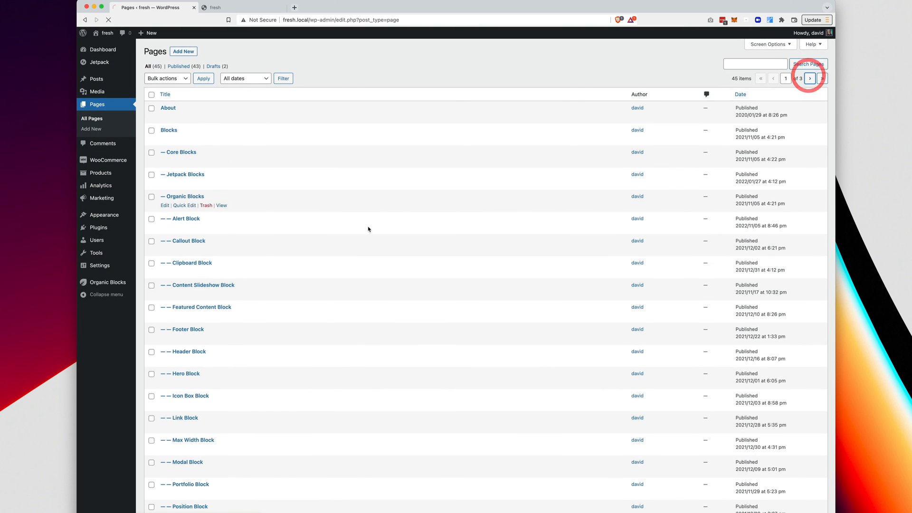
{"action": "left_click", "coordinate": [810, 78]}
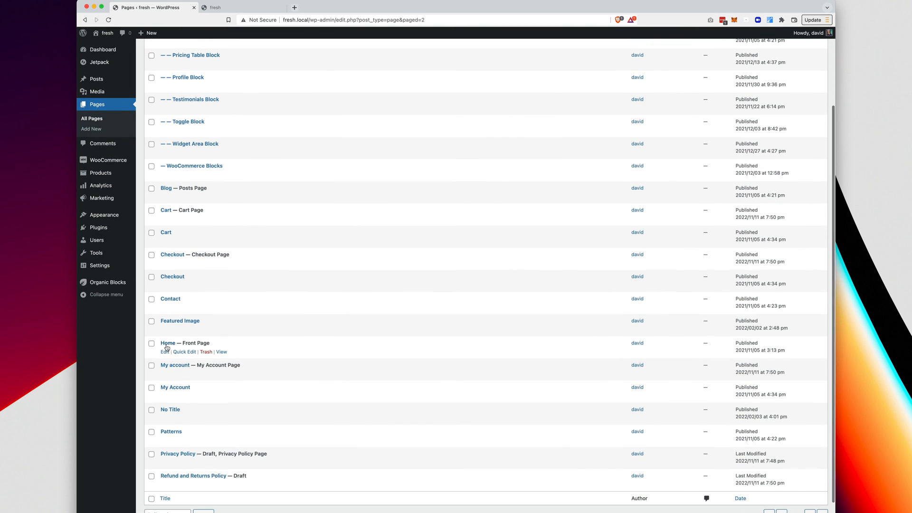
{"action": "left_click", "coordinate": [167, 343]}
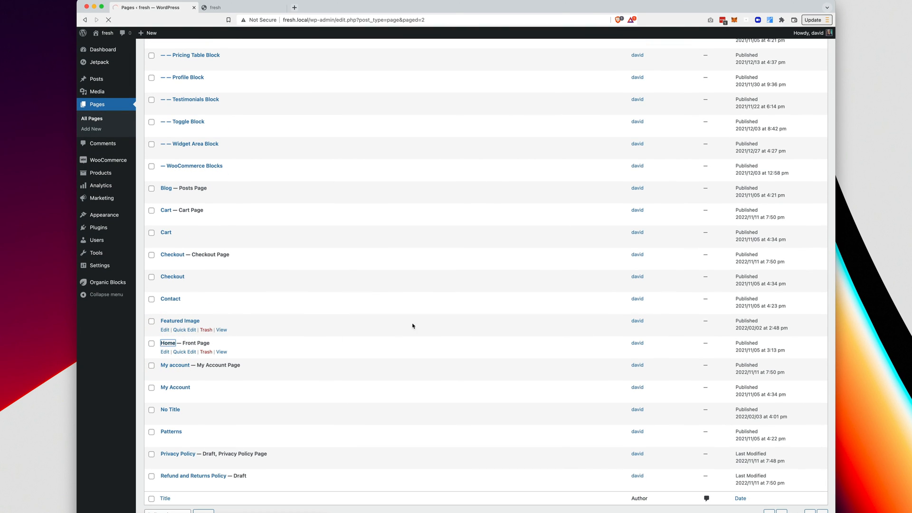
{"action": "left_click", "coordinate": [167, 342]}
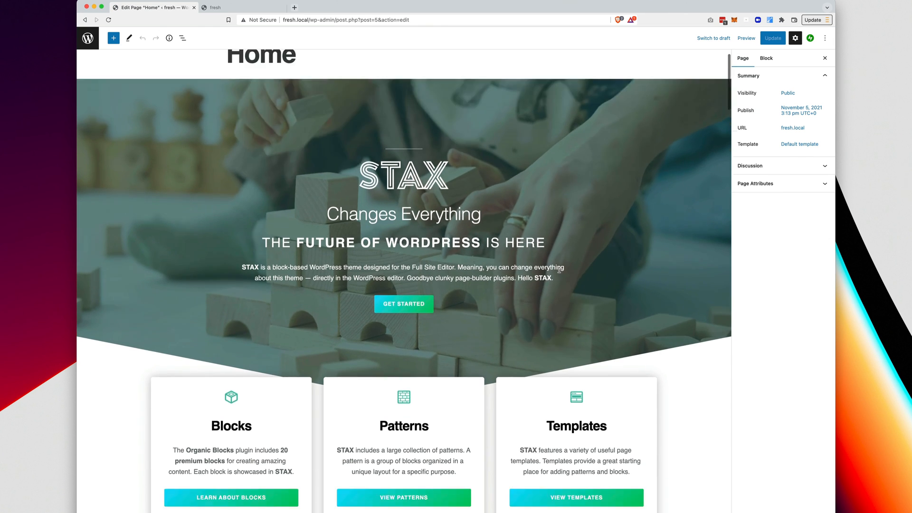
- Select the Block-Based Goodness callout and show its gradient Background Color settings
{"action": "scroll", "scroll_direction": "down", "scroll_amount": 3}
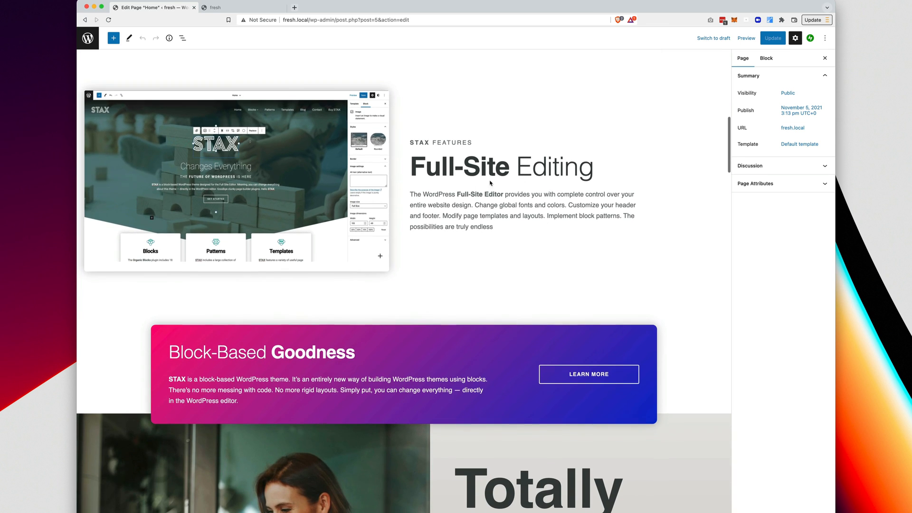
{"action": "scroll", "scroll_direction": "down", "scroll_amount": 3}
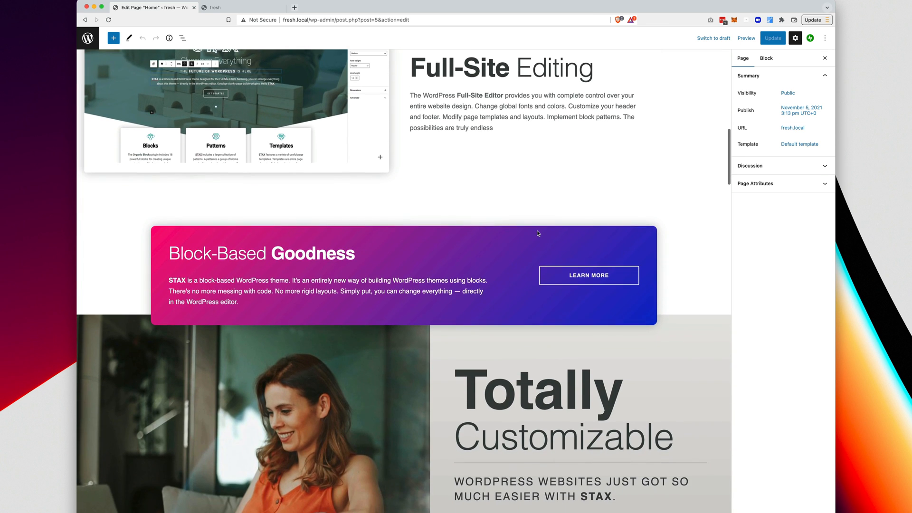
{"action": "left_click", "coordinate": [588, 275]}
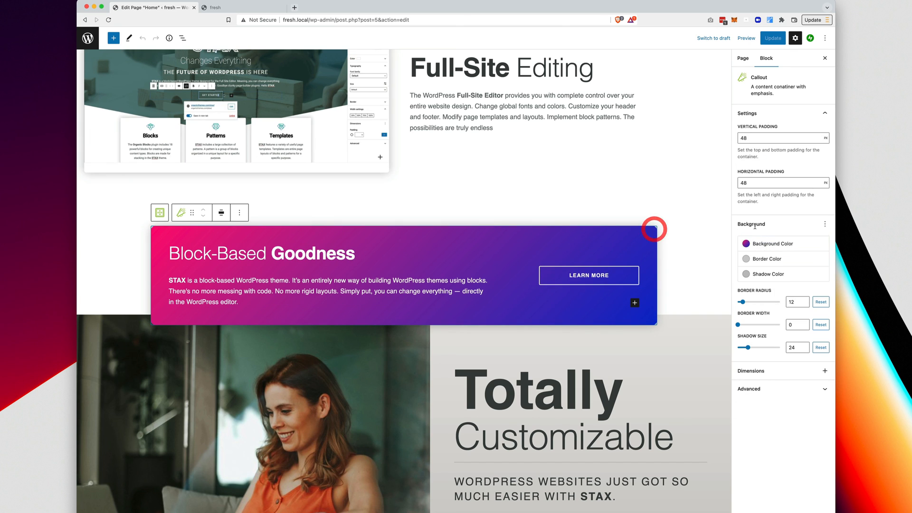
{"action": "left_click", "coordinate": [752, 243]}
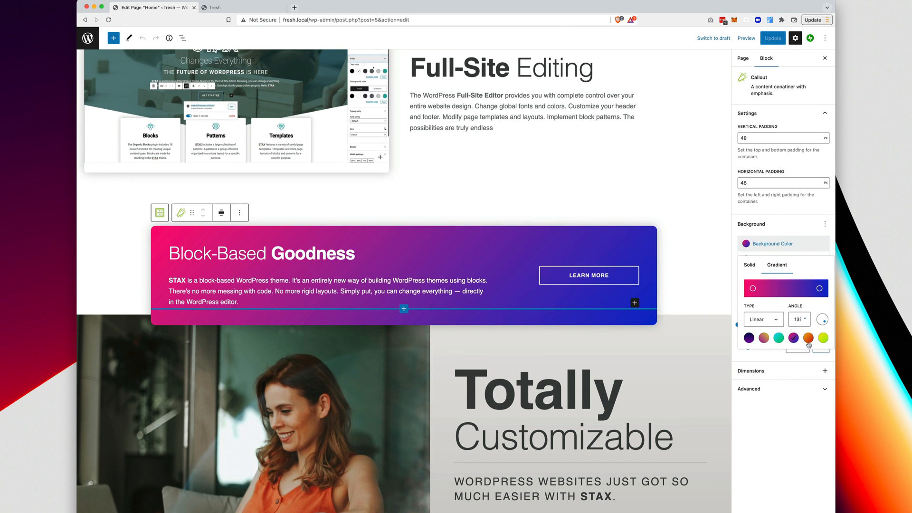